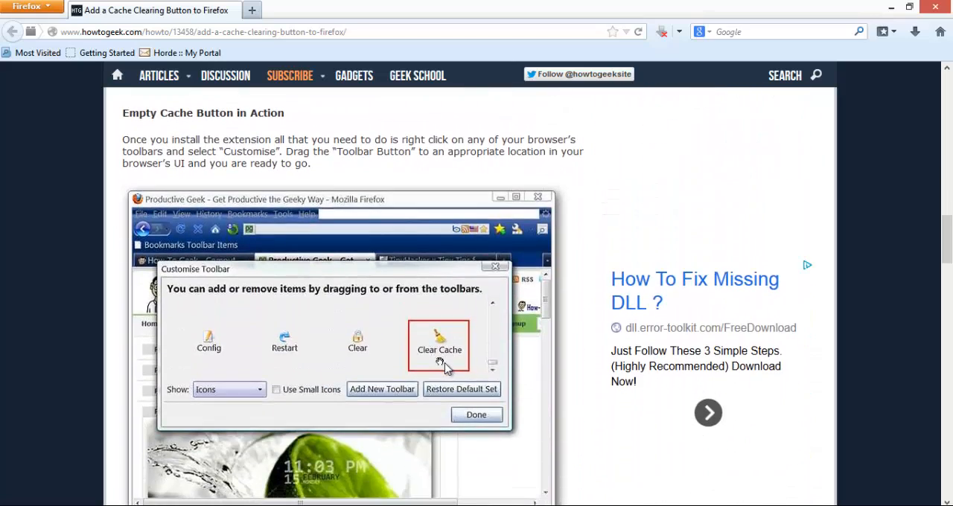
# - Follow the article's 'Download the Empty Cache Button extension (Mozilla Add-ons)' link
pyautogui.scroll(-3)
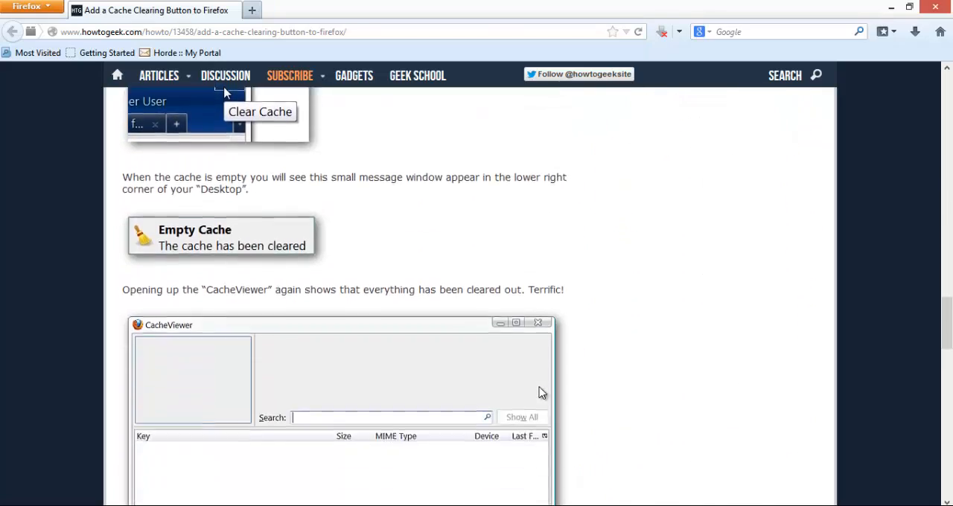
pyautogui.scroll(-3)
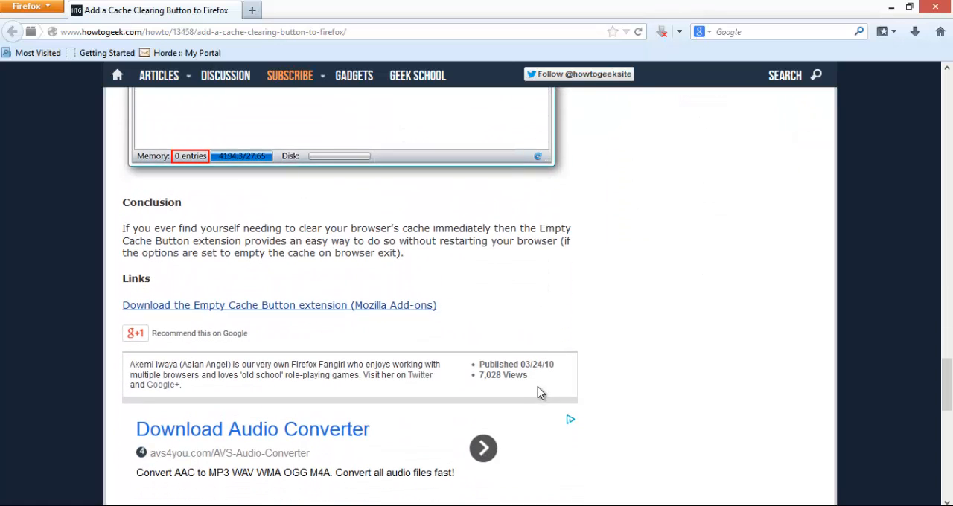
pyautogui.click(278, 305)
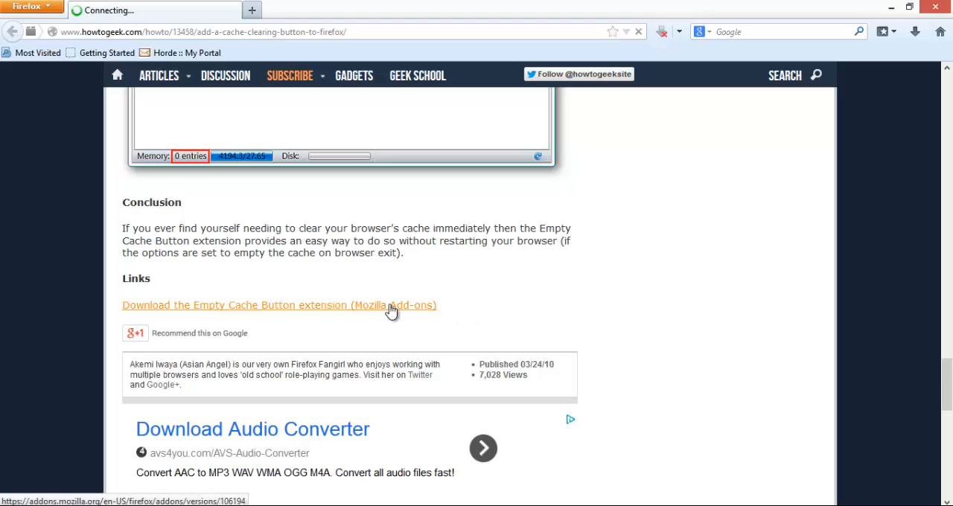
# - Reach the Empty Cache Button Version History page listing 12 versions, 2.5 newest
pyautogui.click(280, 305)
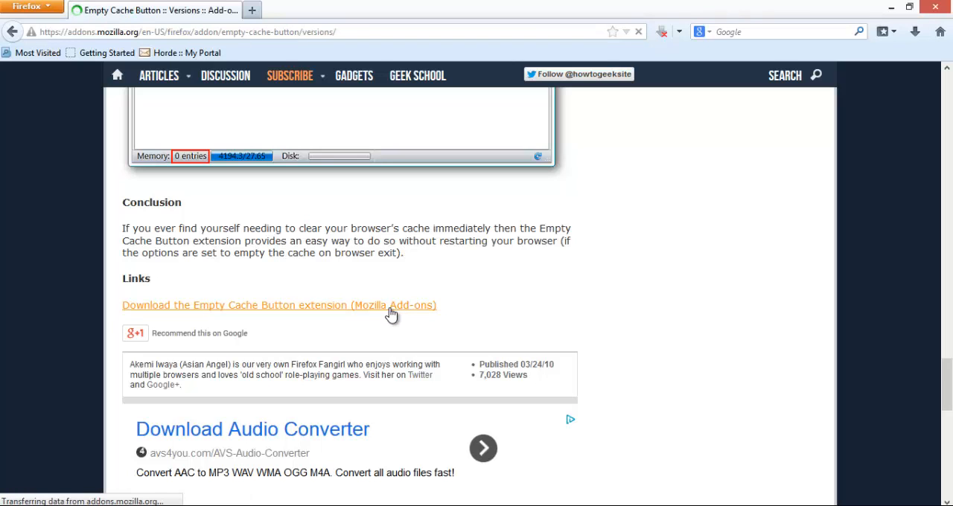
pyautogui.click(278, 305)
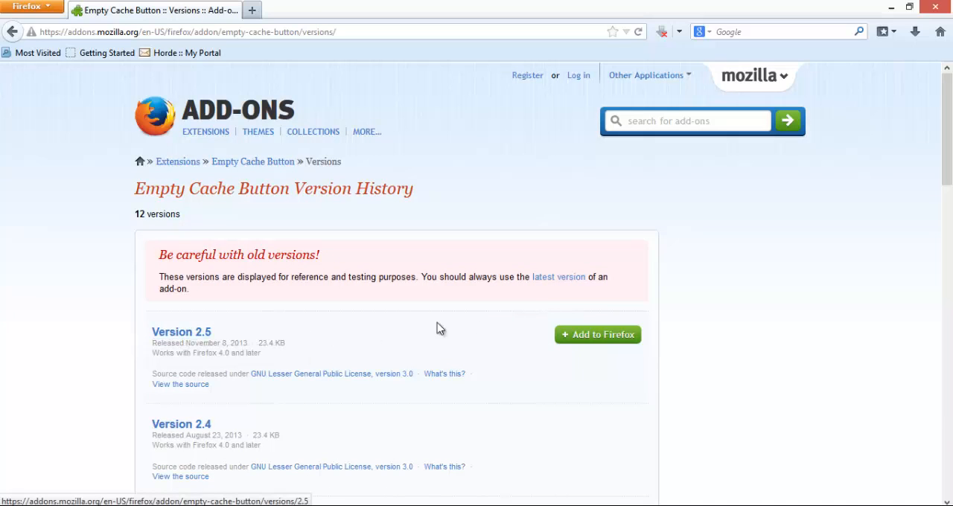
# - Install Empty Cache Button version 2.5 via Add to Firefox and Install Now
pyautogui.click(598, 333)
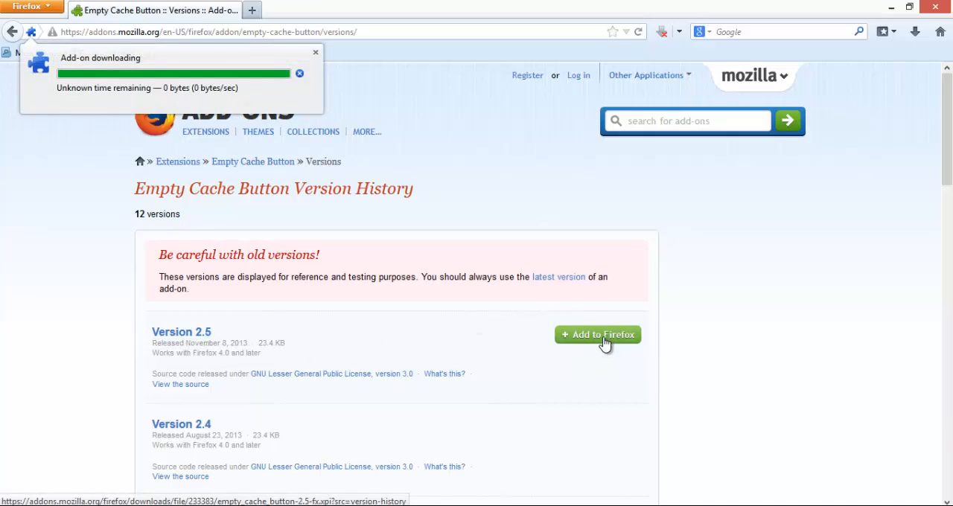
pyautogui.click(597, 333)
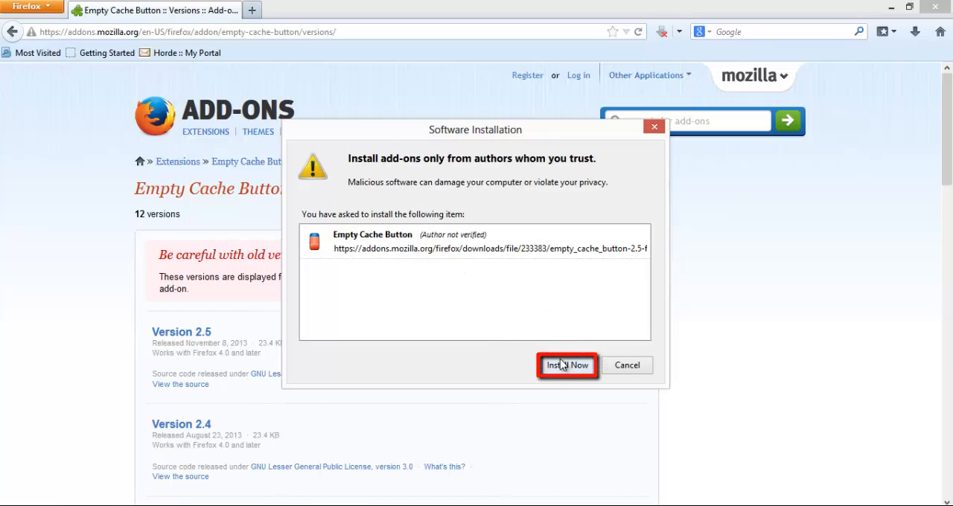
pyautogui.click(567, 365)
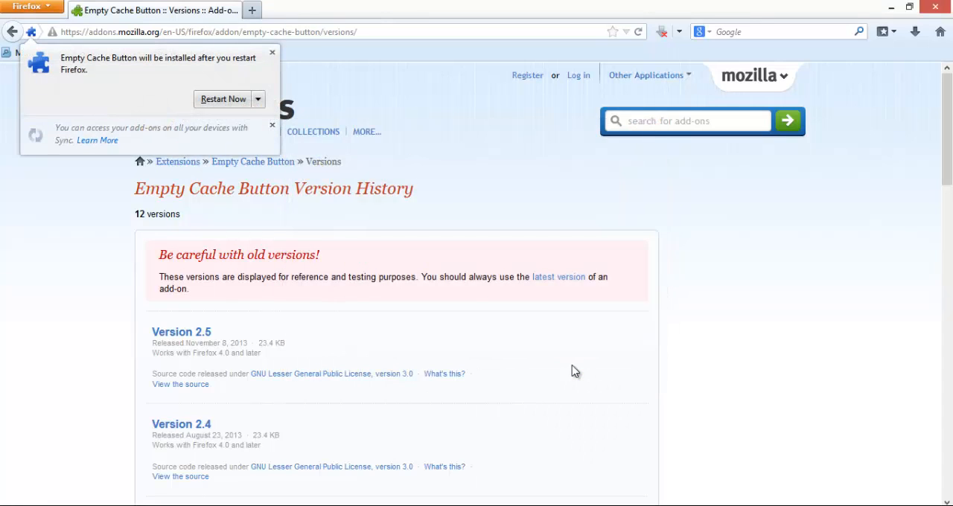
pyautogui.moveTo(393, 271)
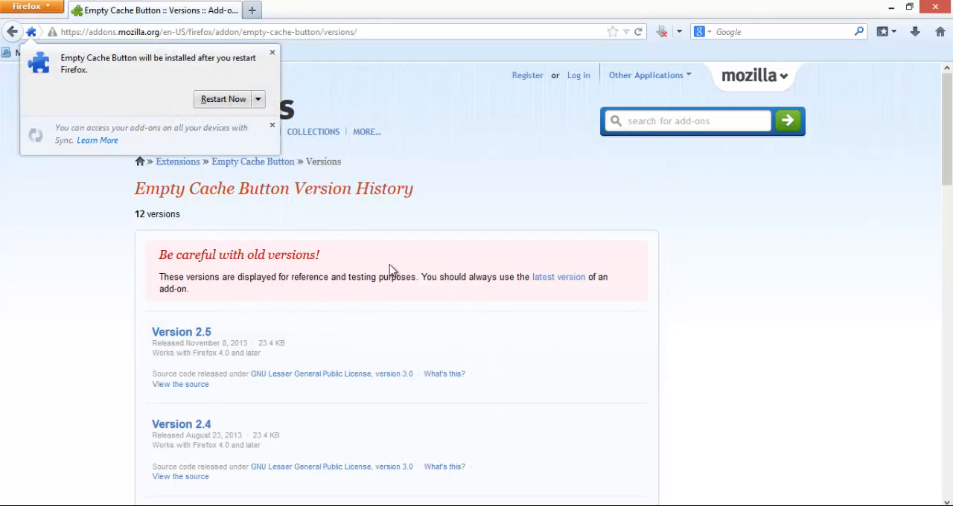
pyautogui.moveTo(253, 72)
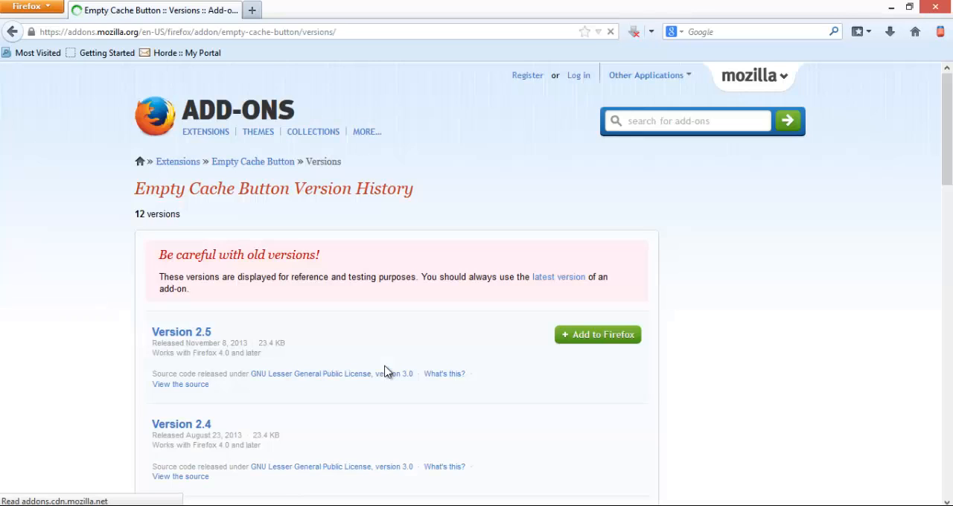
# - Restart Firefox and bring up the toolbar context menu on its start page
pyautogui.click(611, 31)
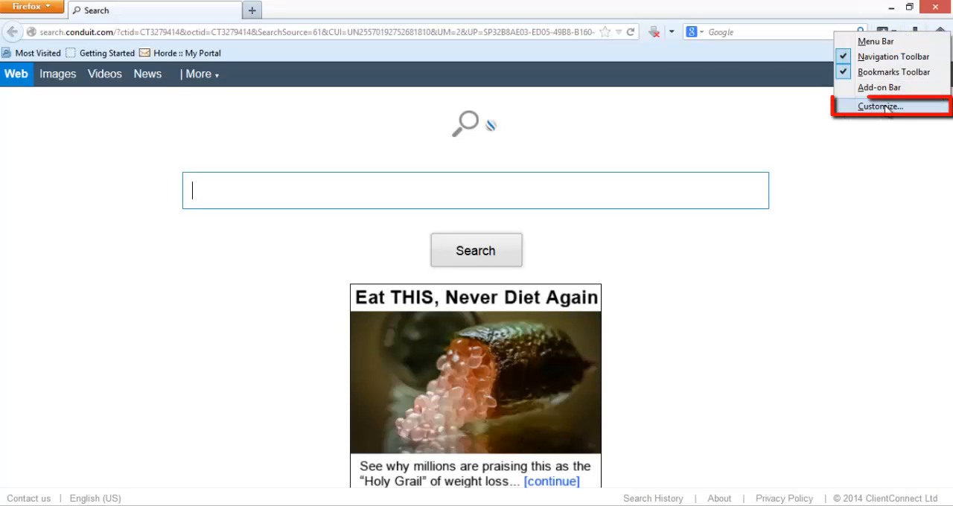
# - Customize the toolbar to add the Empty Cache button and finish with Done
pyautogui.click(879, 107)
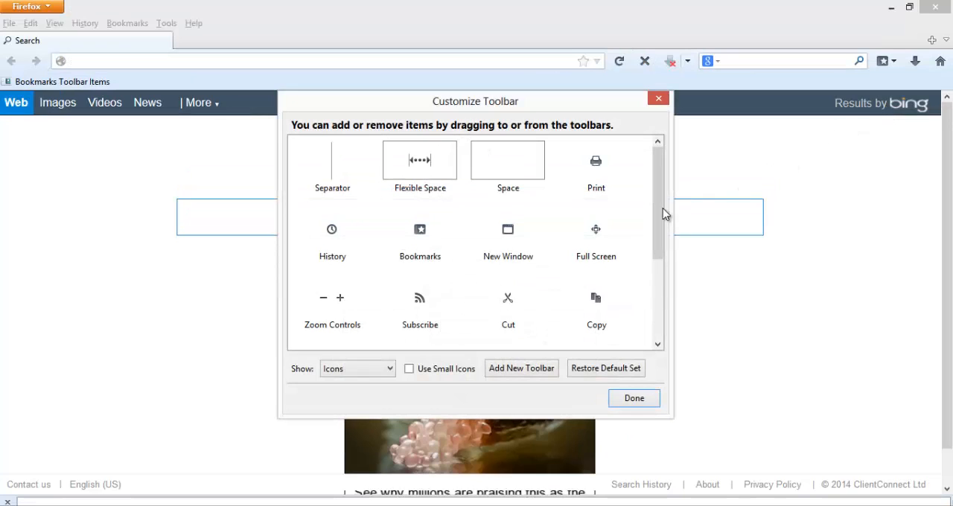
pyautogui.scroll(-3)
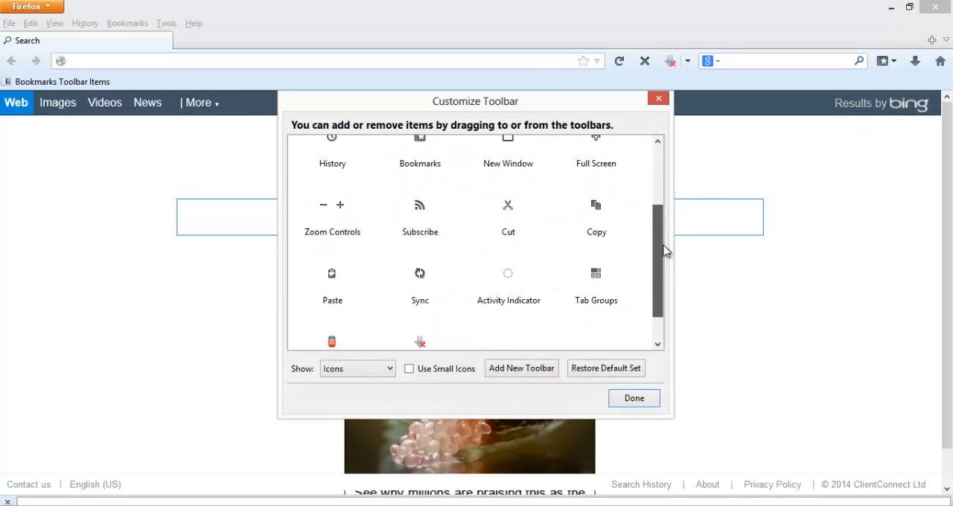
pyautogui.scroll(-3)
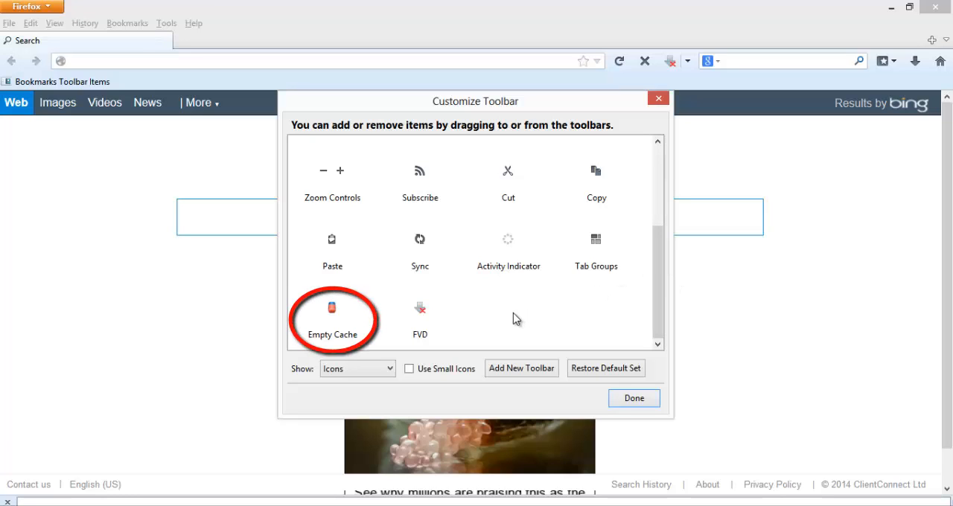
pyautogui.moveTo(332, 310)
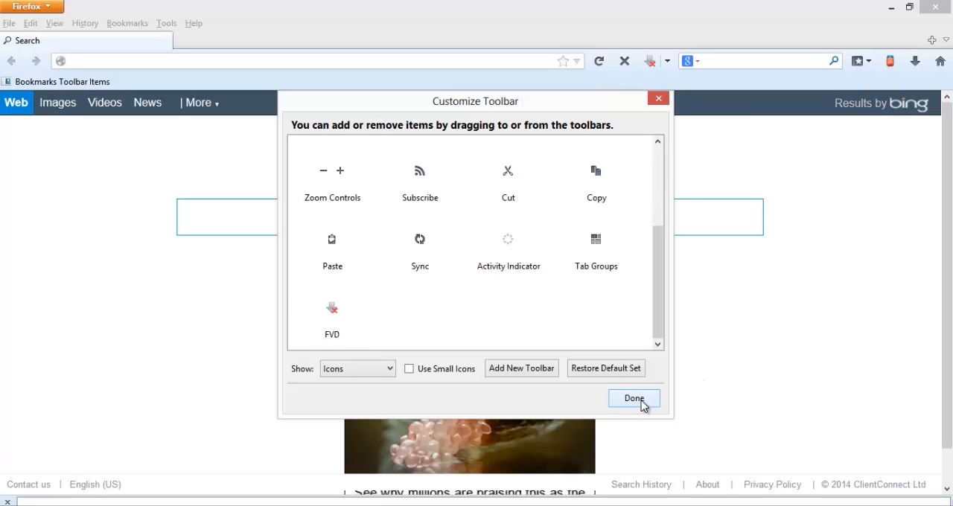
pyautogui.click(634, 399)
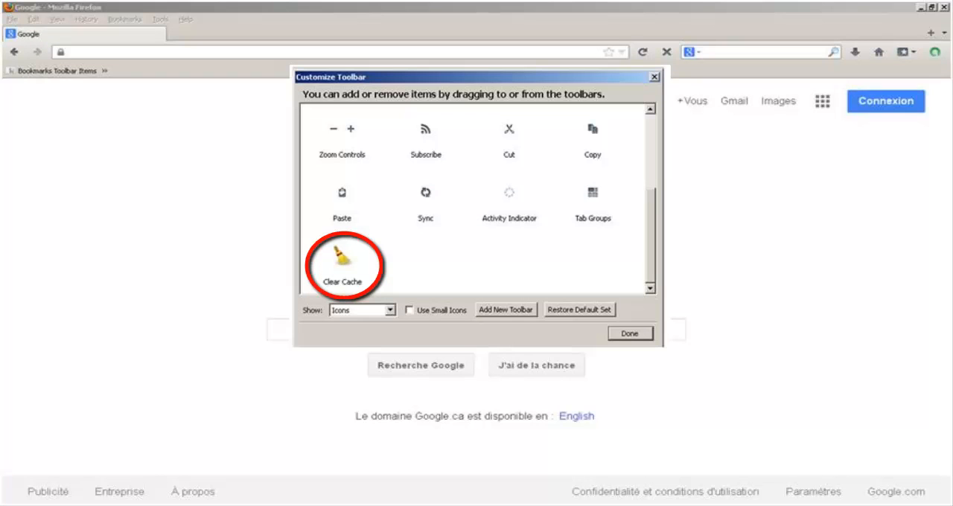
pyautogui.click(628, 333)
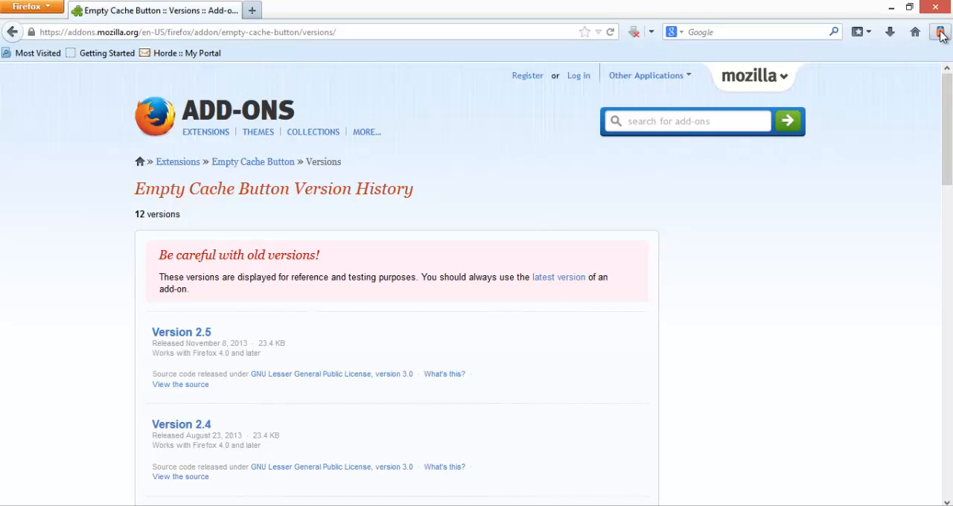
# - Clear the browser cache with the new Empty Cache button, showing a Success notice
pyautogui.click(941, 32)
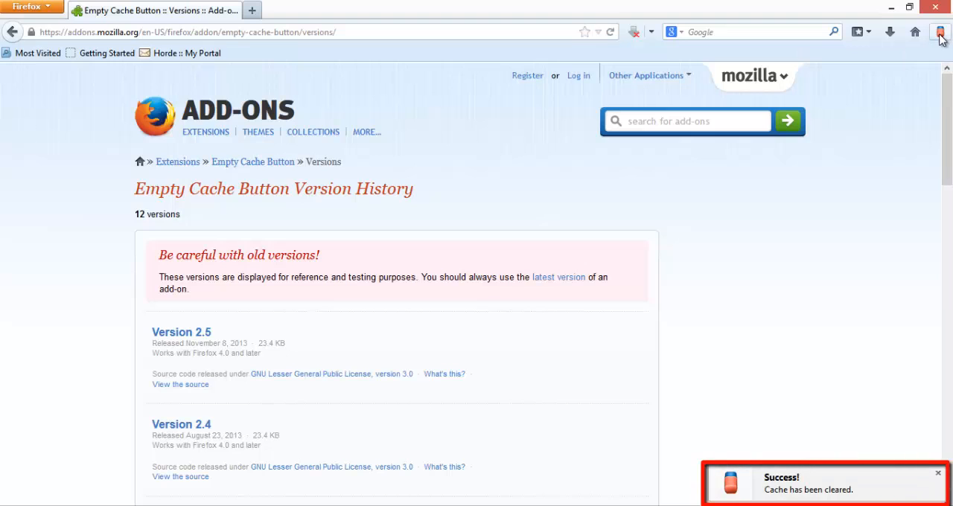